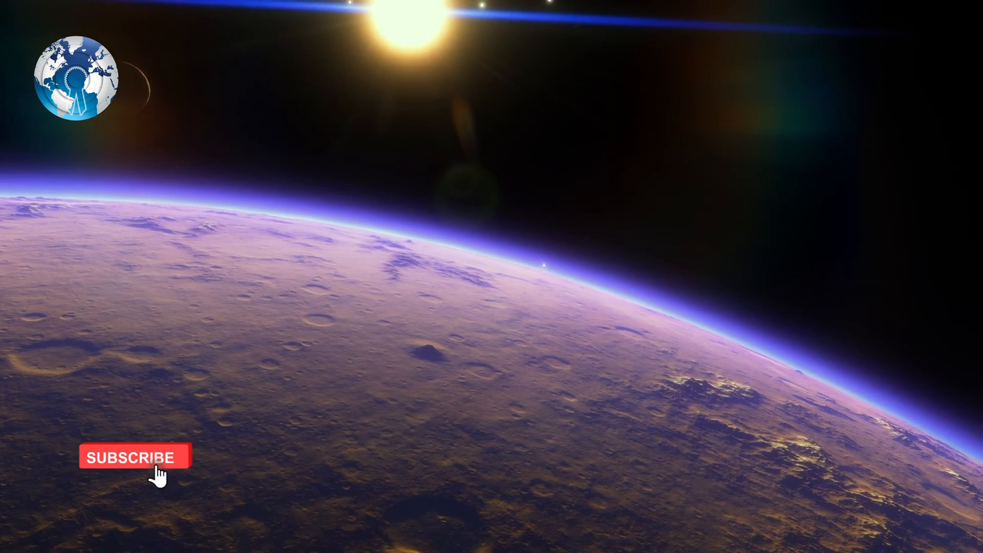
{"action": "left_click", "coordinate": [131, 456]}
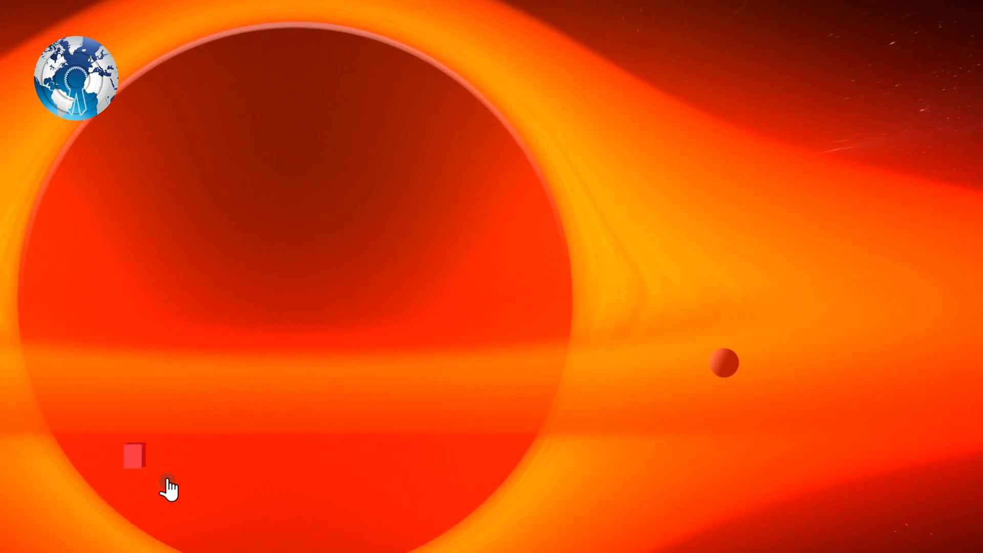
{"action": "left_click", "coordinate": [133, 457]}
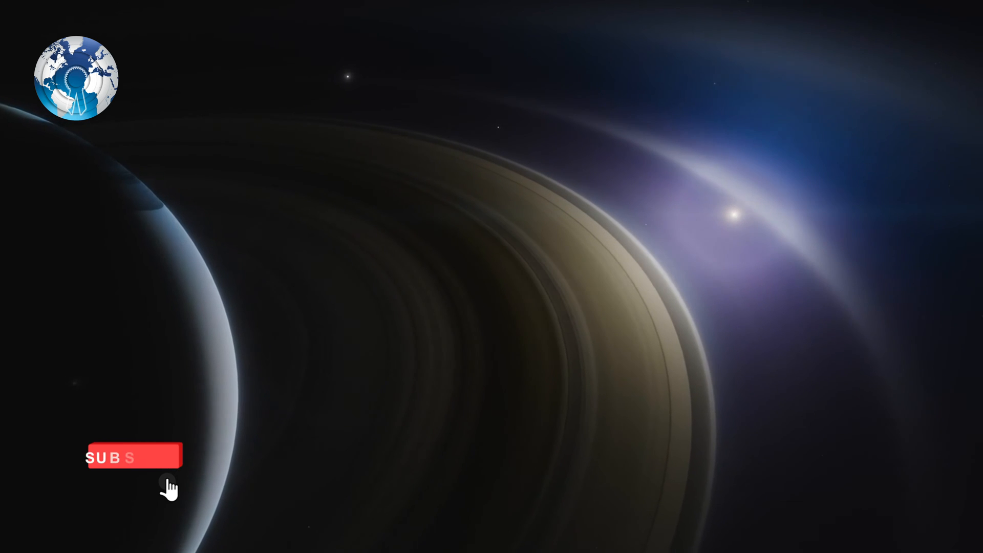
{"action": "left_click", "coordinate": [132, 457]}
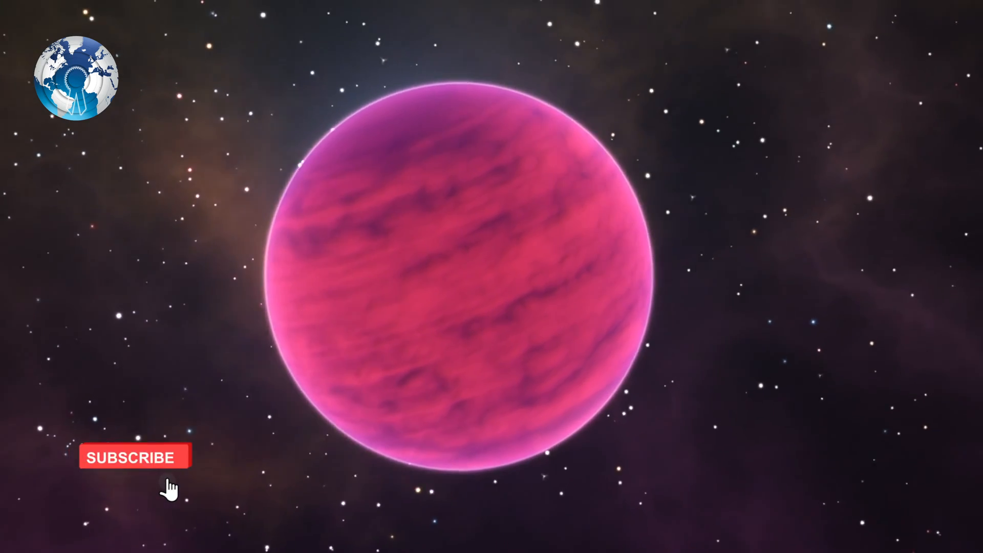
{"action": "left_click", "coordinate": [134, 456]}
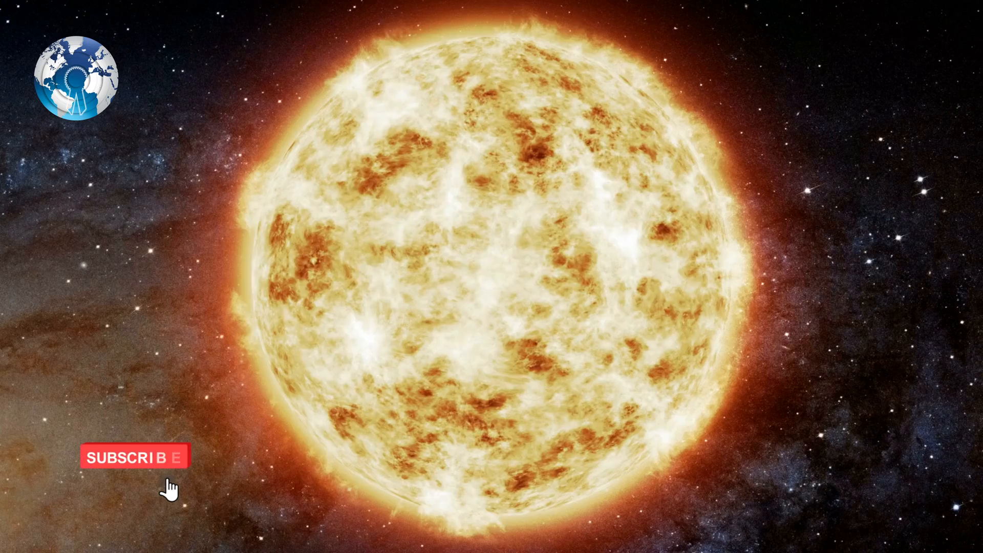
{"action": "left_click", "coordinate": [139, 456]}
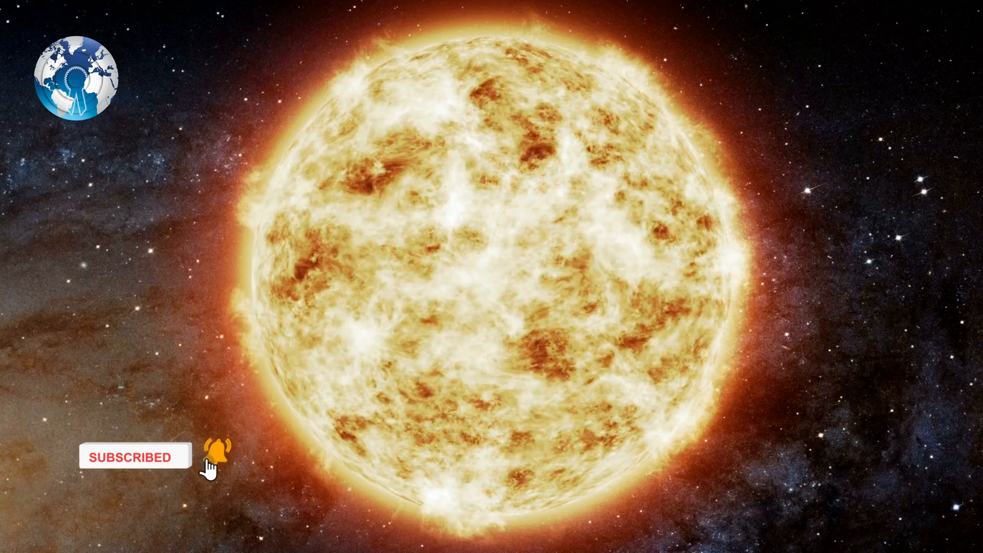